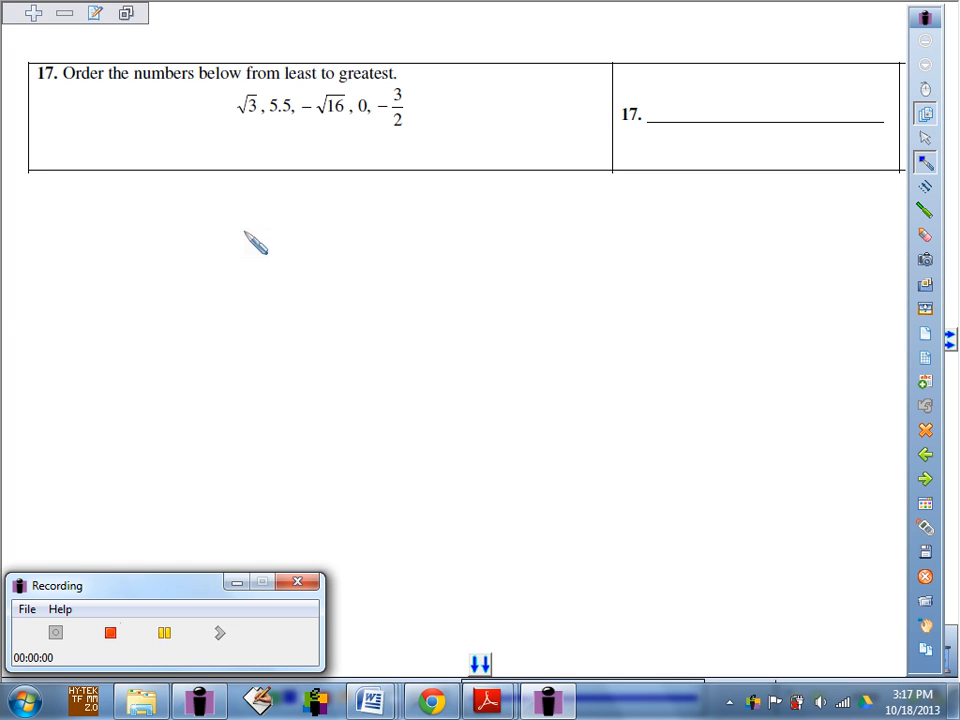
pyautogui.moveTo(261, 237)
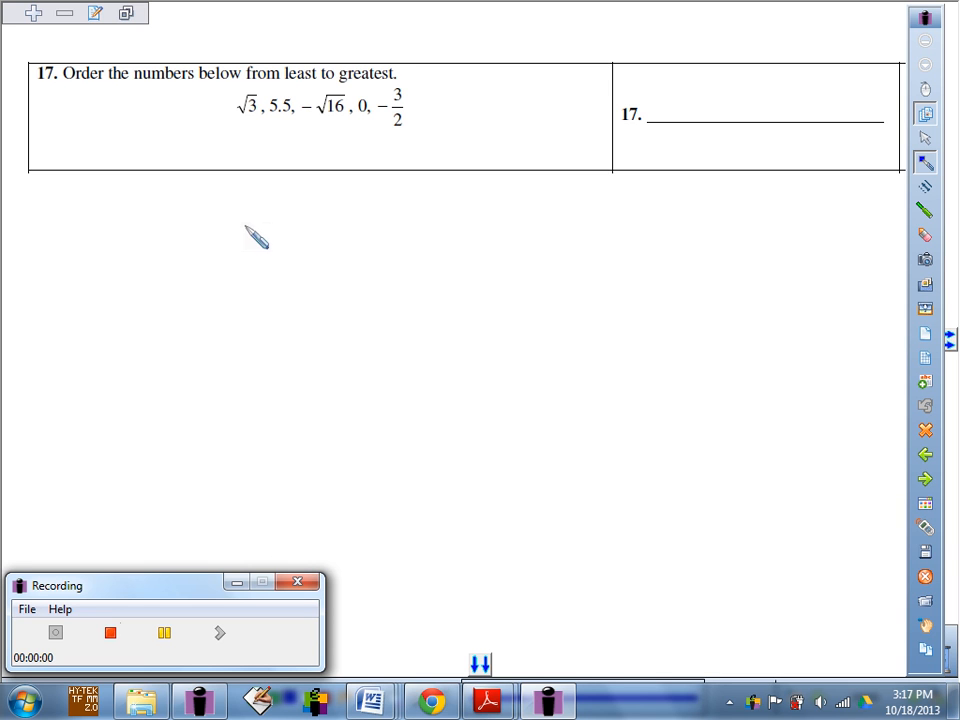
pyautogui.moveTo(258, 226)
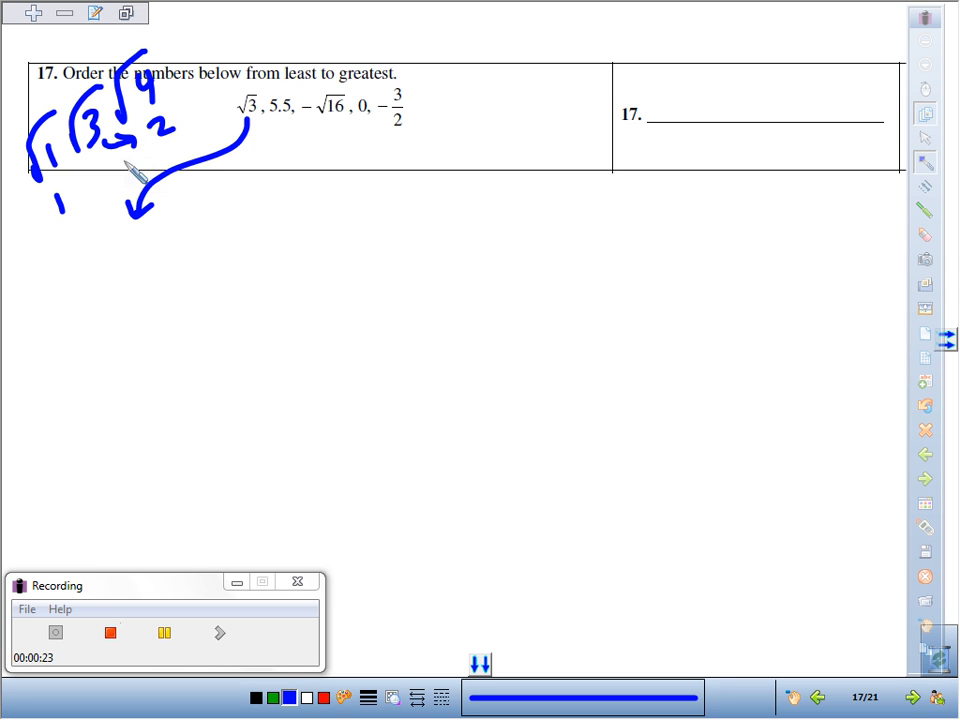
pyautogui.moveTo(118, 190)
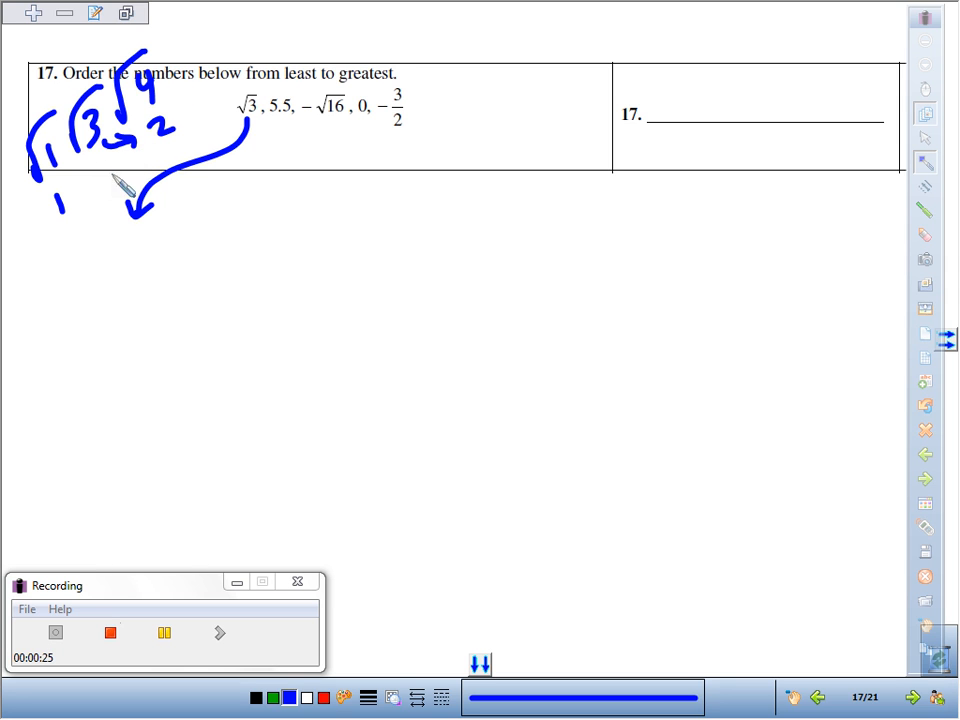
# Write 1.8 as the decimal estimate for √3 at the arrow's end
pyautogui.moveTo(95, 265); pyautogui.dragTo(135, 275)
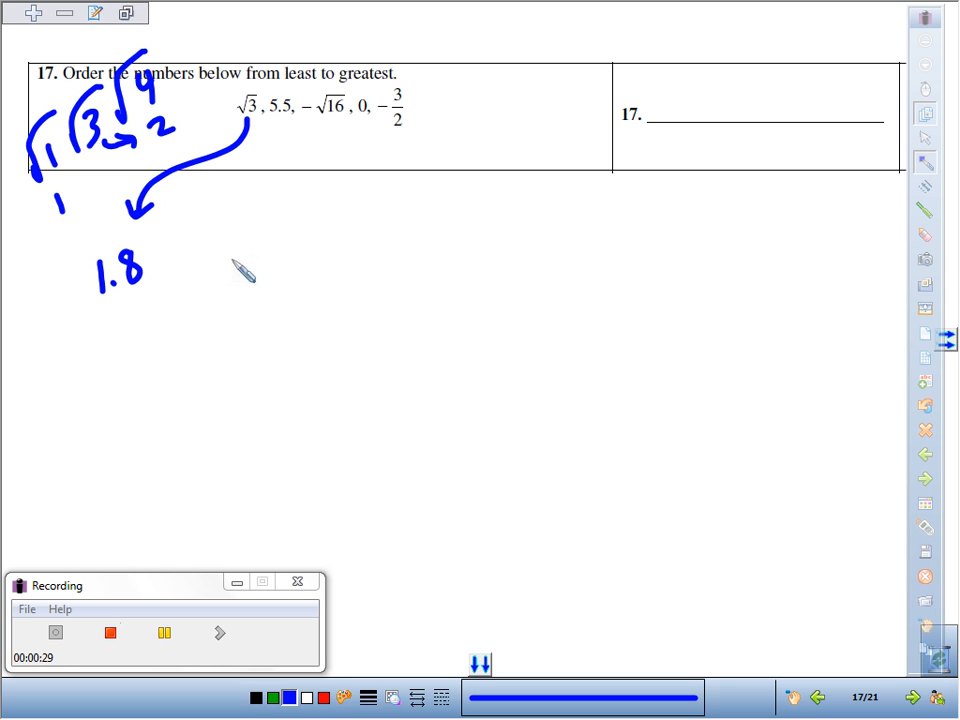
pyautogui.moveTo(375, 133)
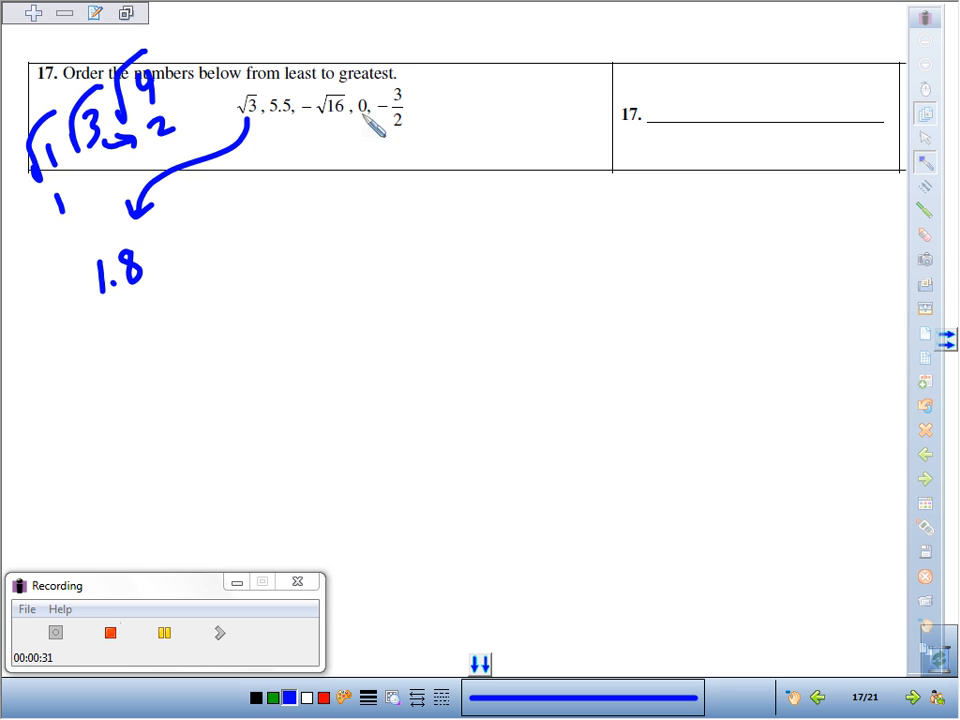
pyautogui.moveTo(285, 155)
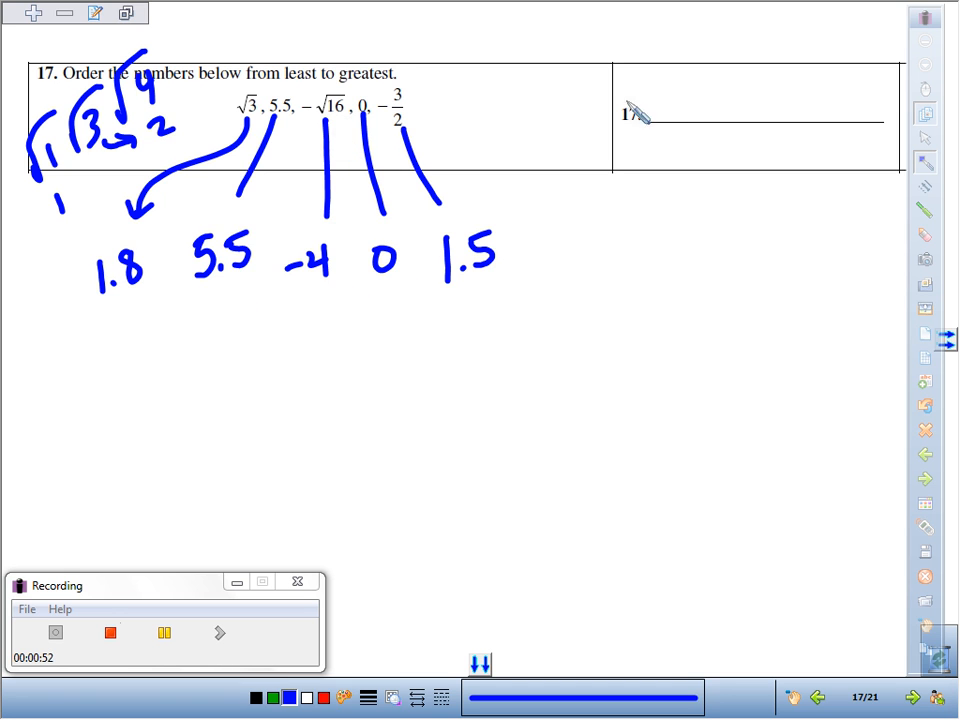
# Start the answer line with −√16, −3/2, 0
pyautogui.moveTo(650, 110); pyautogui.dragTo(710, 120)
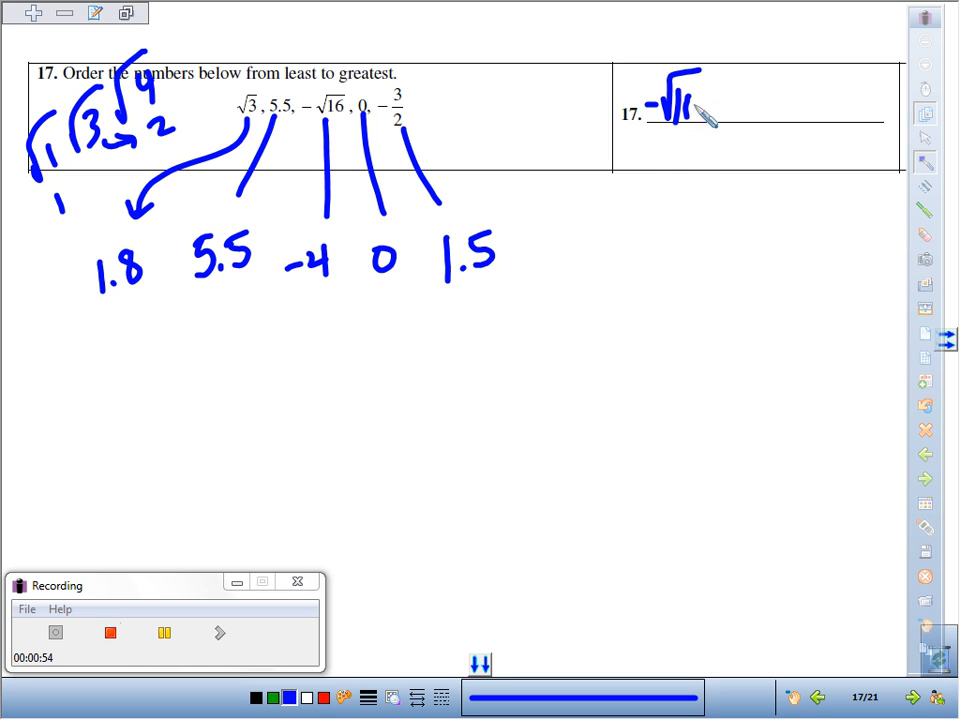
pyautogui.moveTo(290, 250); pyautogui.dragTo(330, 280)
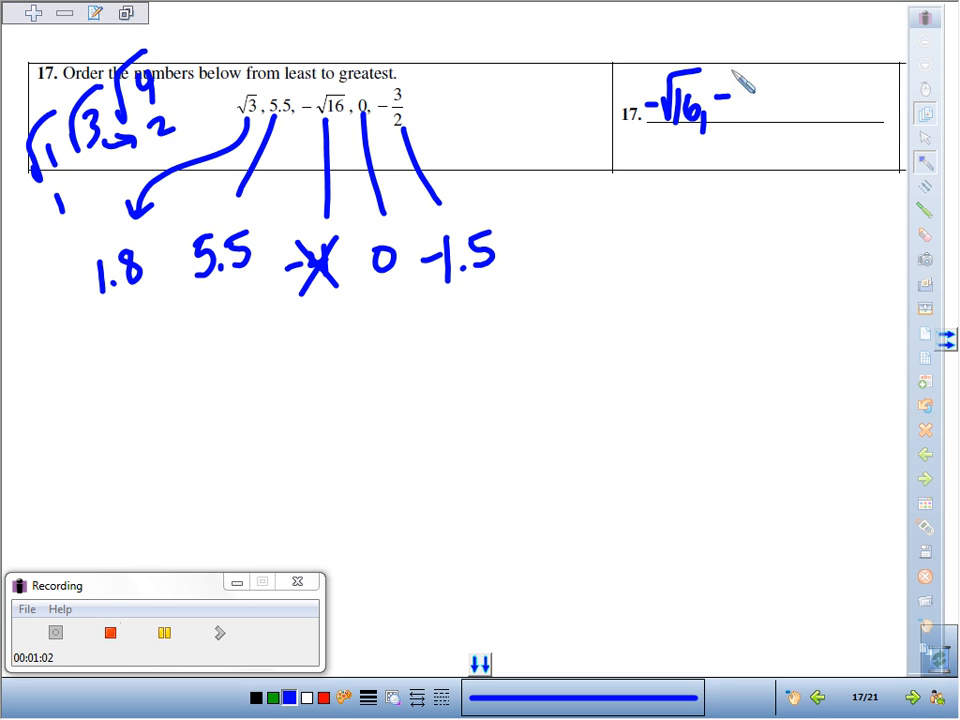
pyautogui.write('-3/2')
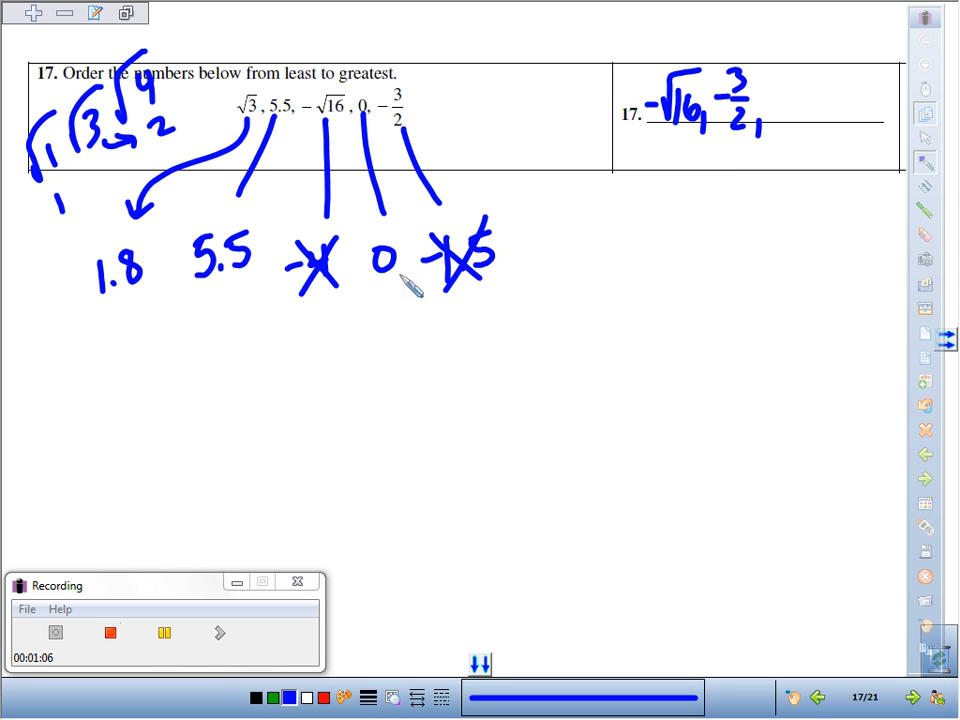
pyautogui.write(',0')
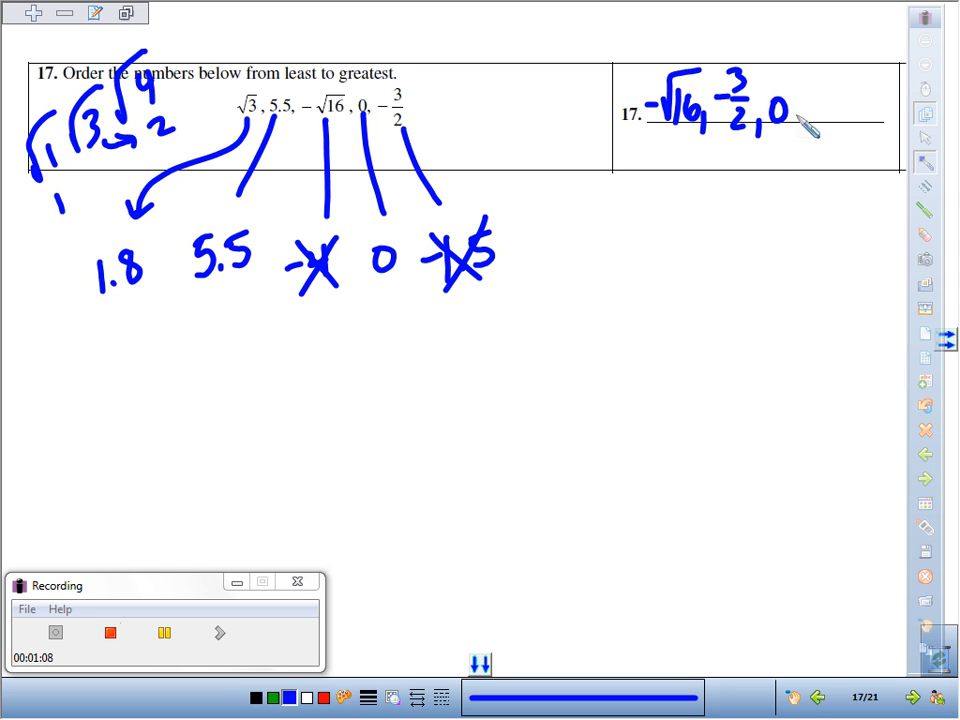
# Add √3 with a trailing comma to the answer list
pyautogui.moveTo(360, 240); pyautogui.dragTo(405, 280)
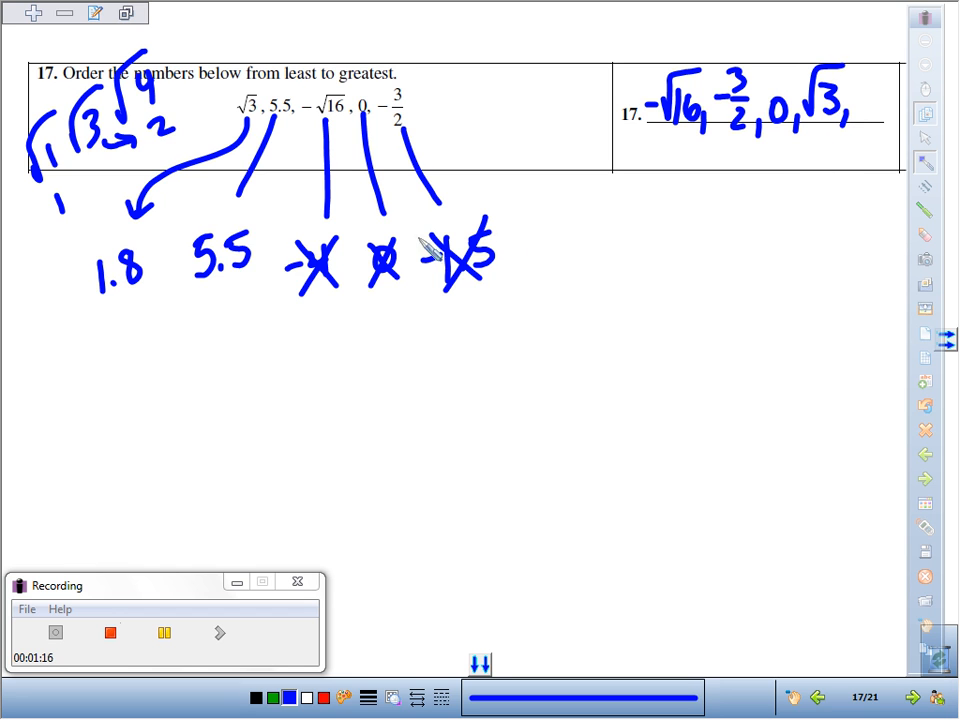
pyautogui.click(863, 118)
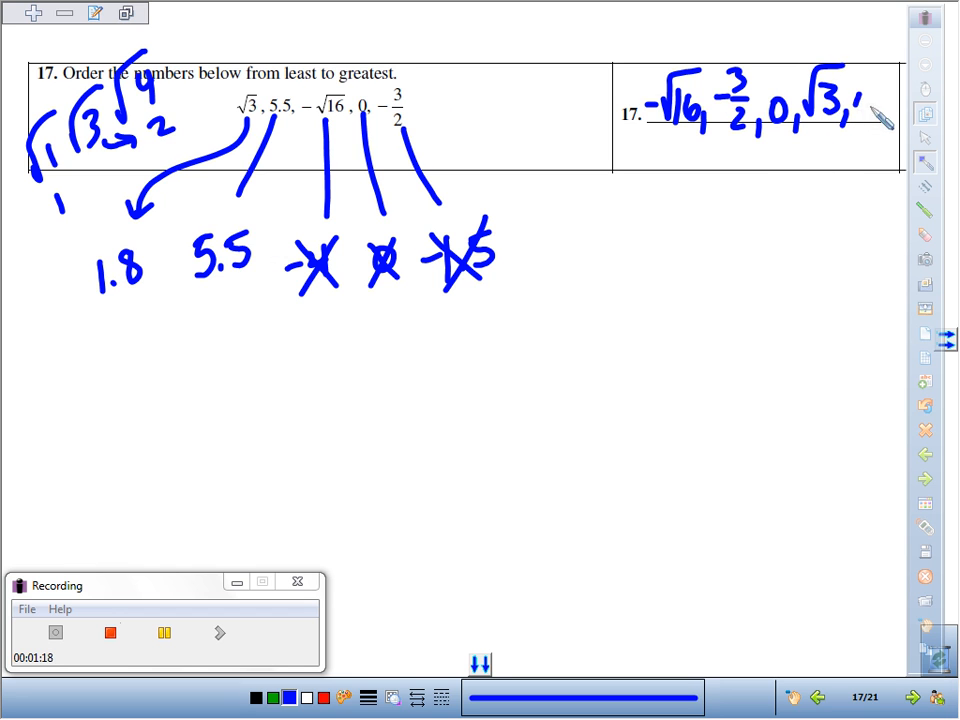